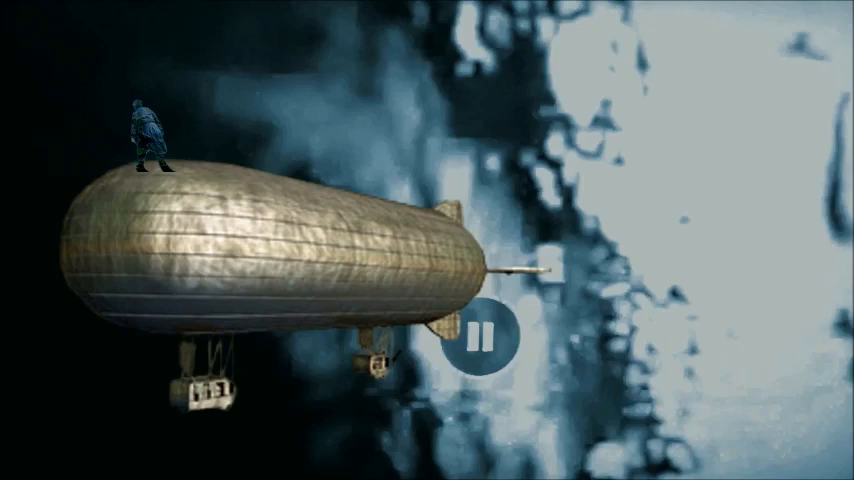
# Resume the airship animation by dismissing the pause overlay on the video.
pyautogui.click(480, 338)
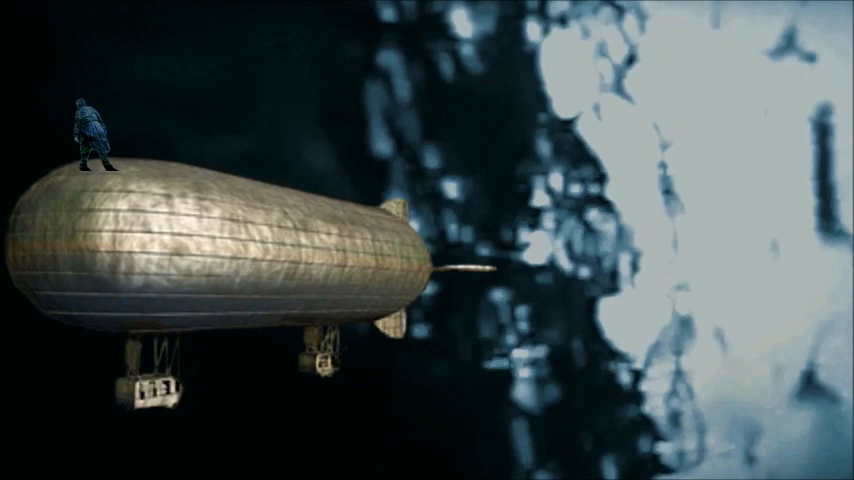